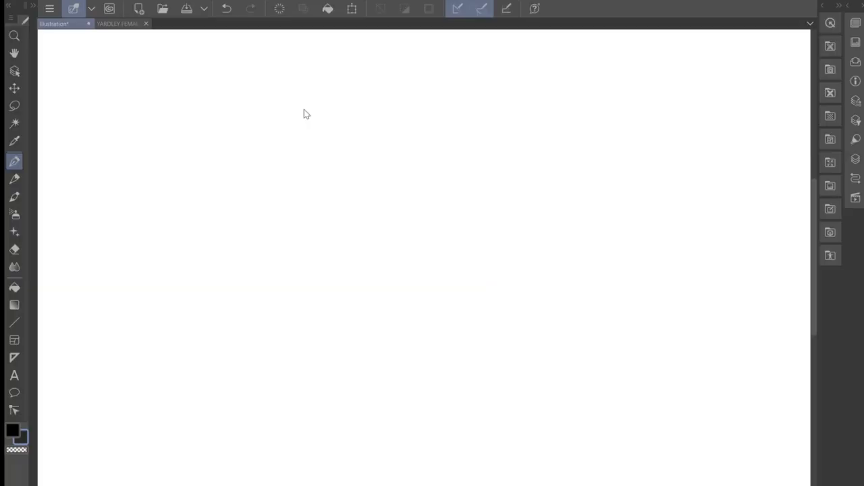
mouse_move(415, 125)
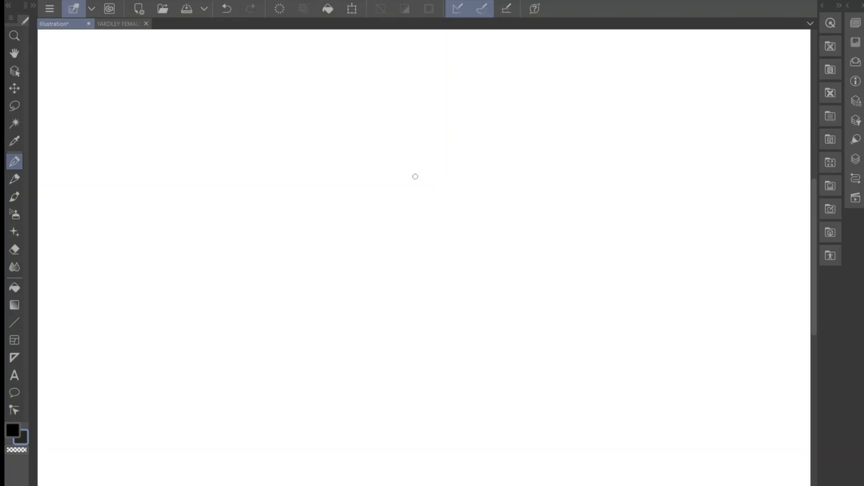
mouse_move(440, 224)
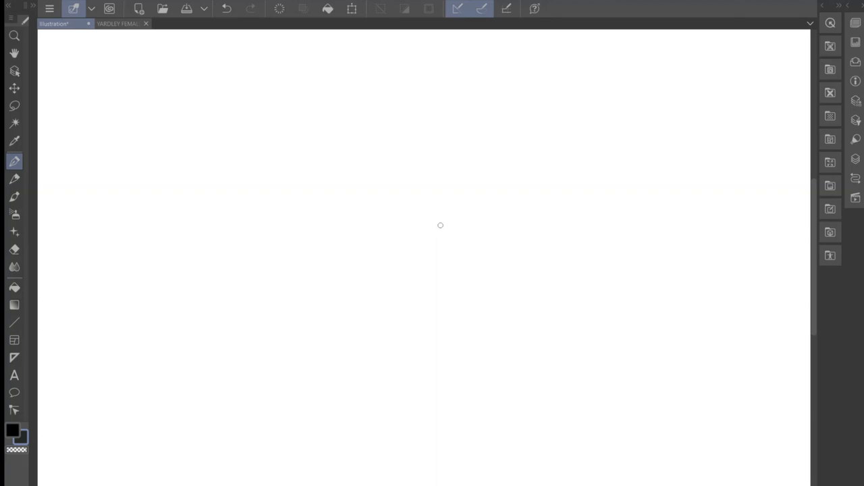
mouse_move(430, 225)
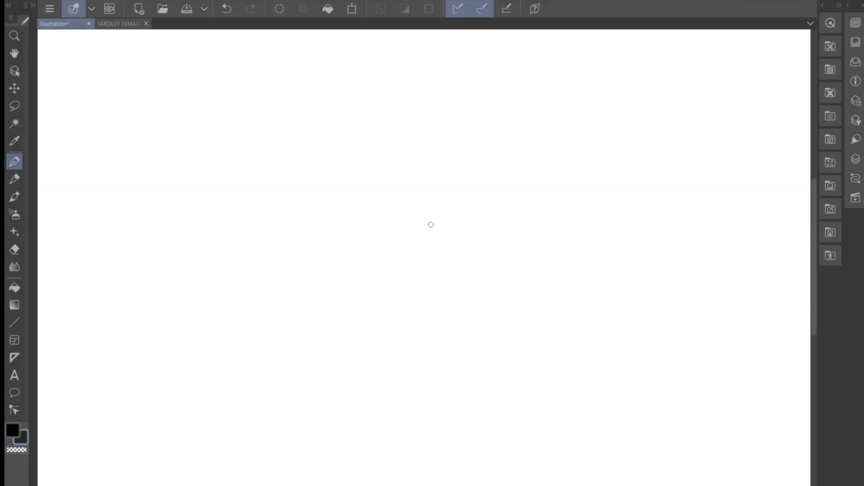
mouse_move(423, 216)
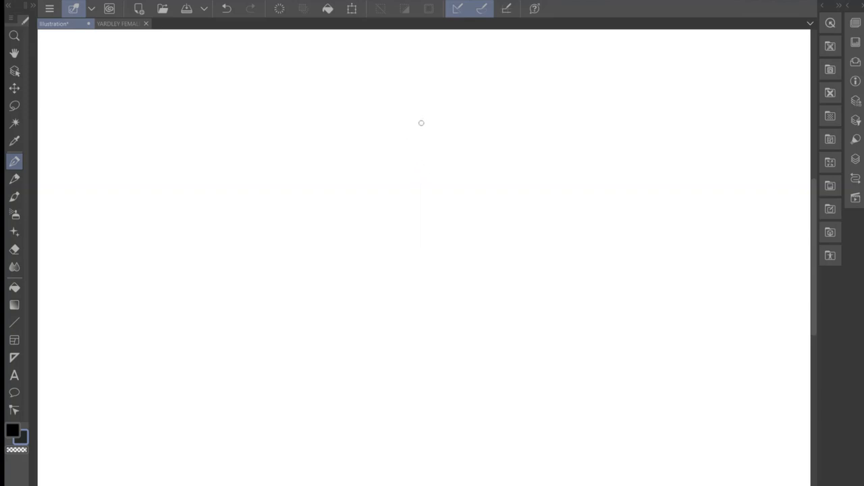
Sketch a first small round head circle from several arcs near the canvas centre.
left_click_drag(421, 123, 444, 123)
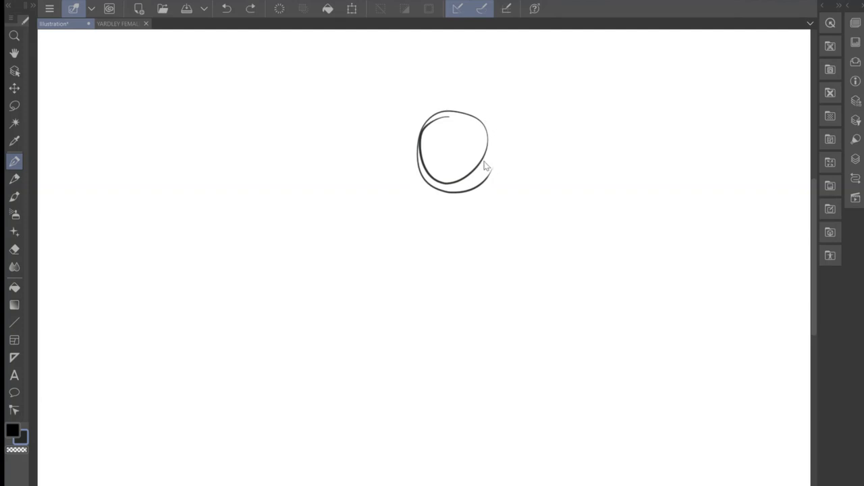
left_click(226, 8)
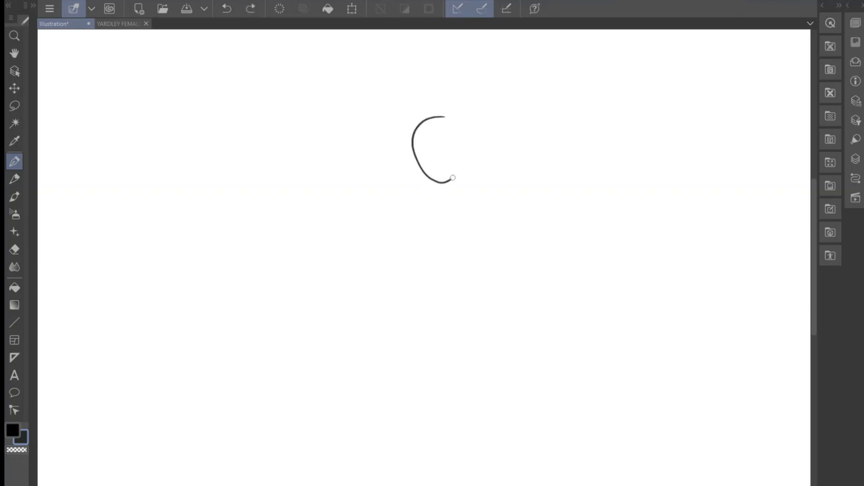
left_click_drag(451, 178, 440, 118)
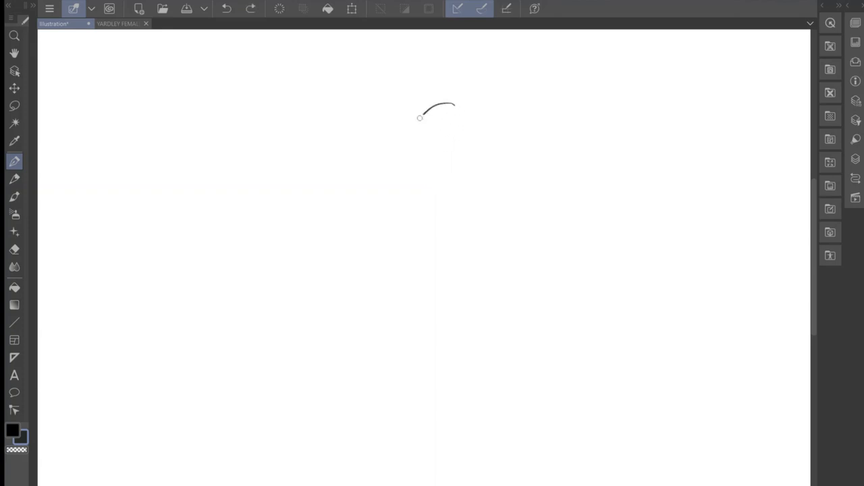
left_click_drag(420, 117, 442, 162)
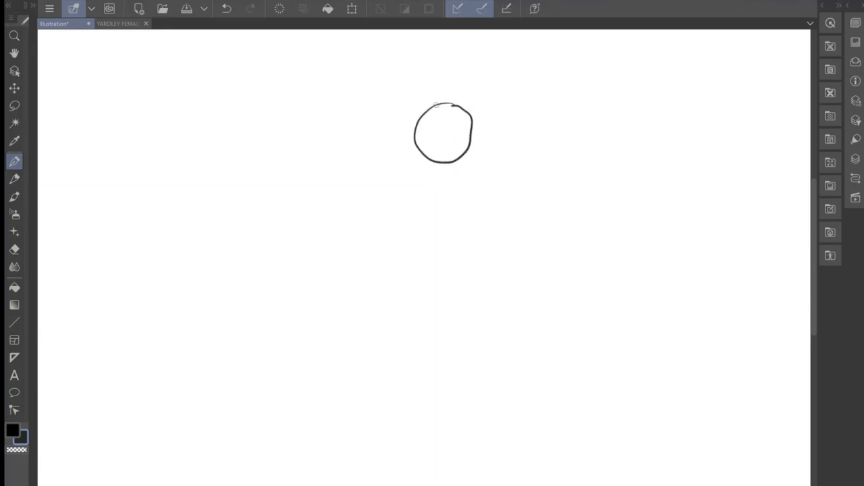
left_click_drag(417, 101, 438, 209)
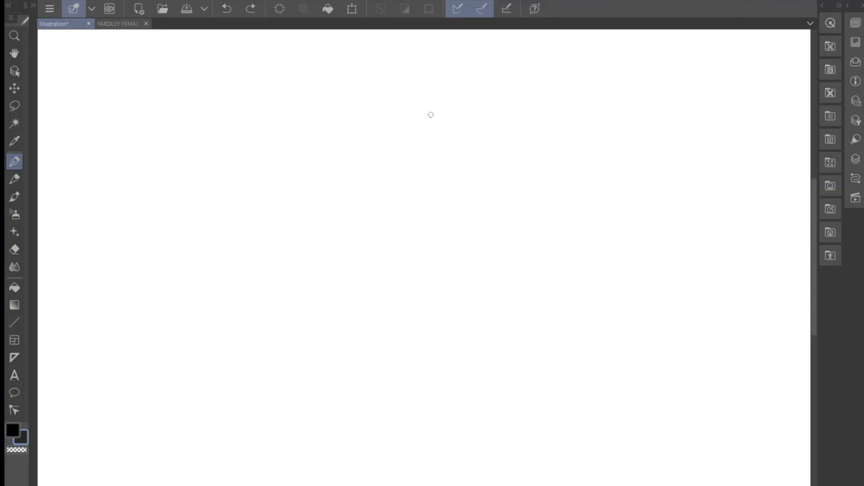
mouse_move(440, 108)
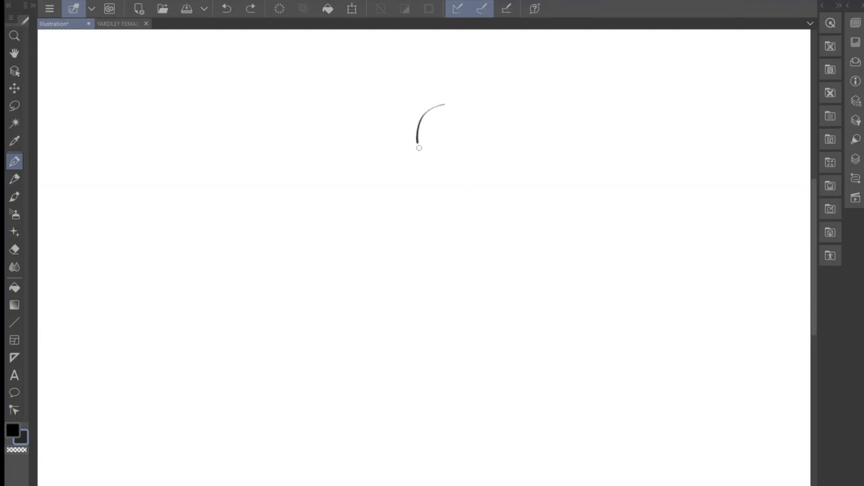
Redraw the head with overlapping pen arcs, closing gaps and scribbling over the outline.
left_click_drag(418, 147, 445, 164)
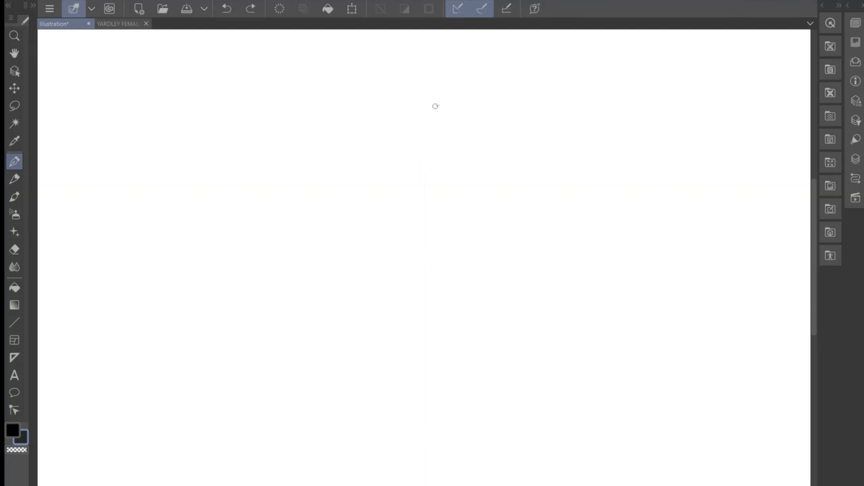
left_click_drag(435, 108, 459, 98)
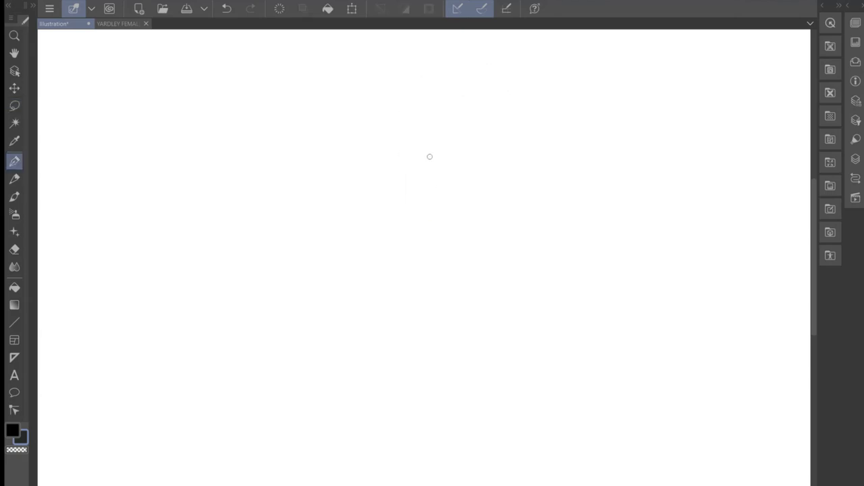
left_click_drag(429, 156, 489, 148)
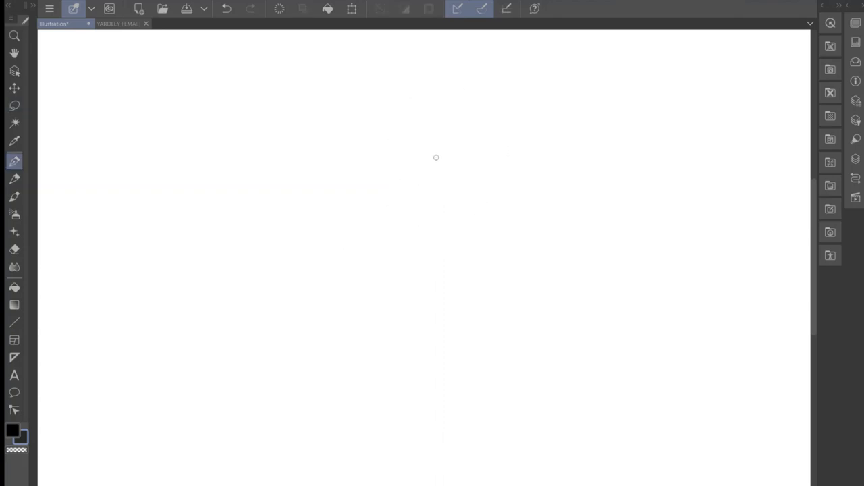
mouse_move(407, 140)
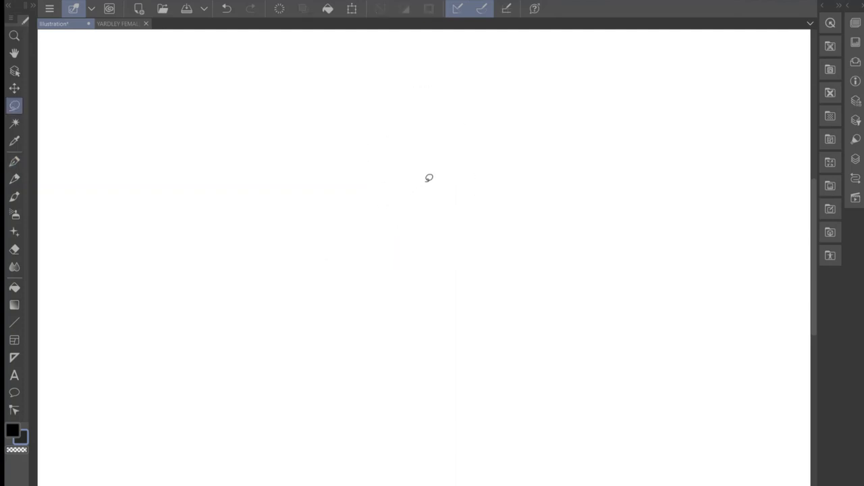
left_click(14, 161)
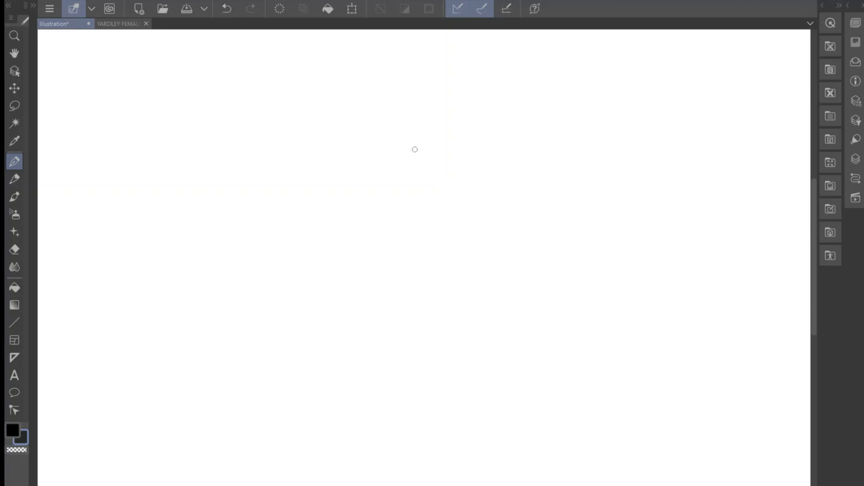
left_click_drag(414, 150, 398, 162)
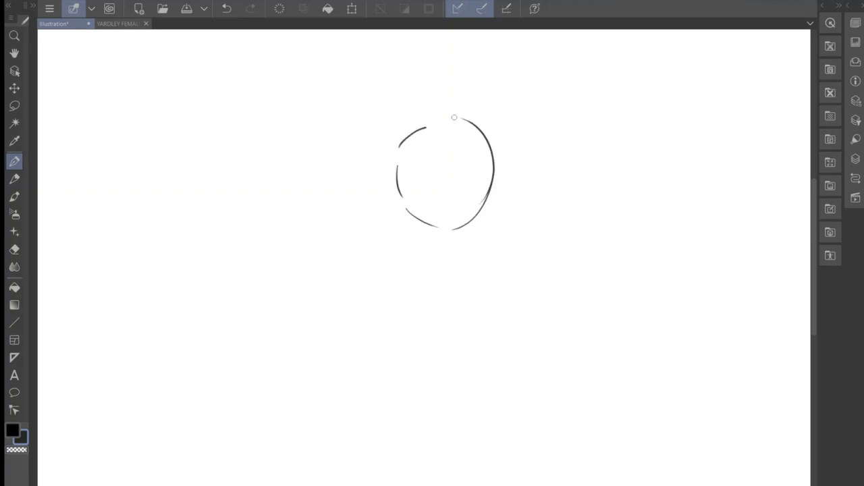
left_click_drag(453, 118, 403, 184)
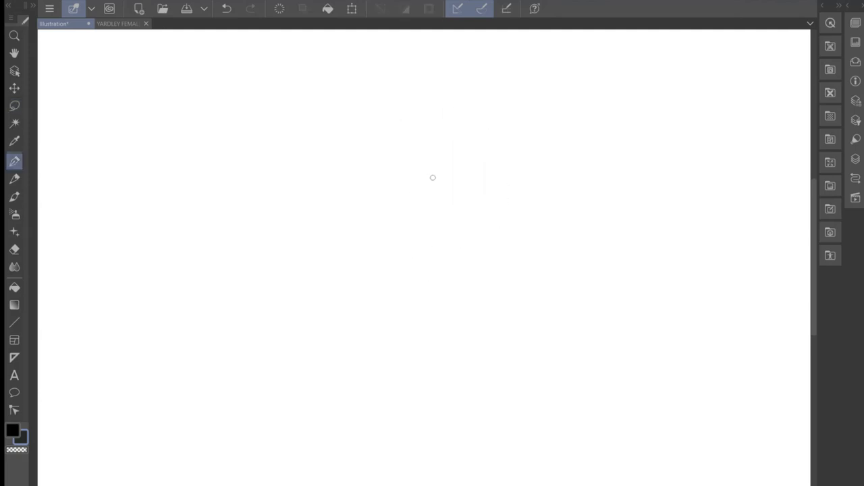
mouse_move(429, 141)
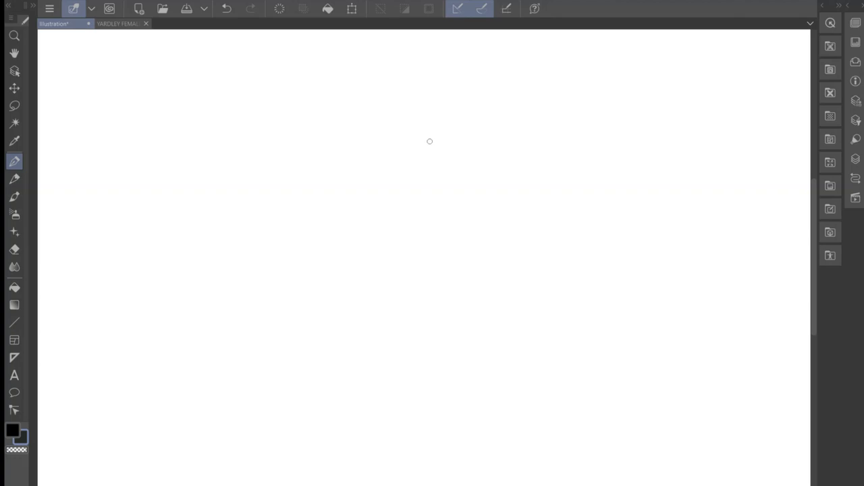
left_click_drag(430, 141, 476, 157)
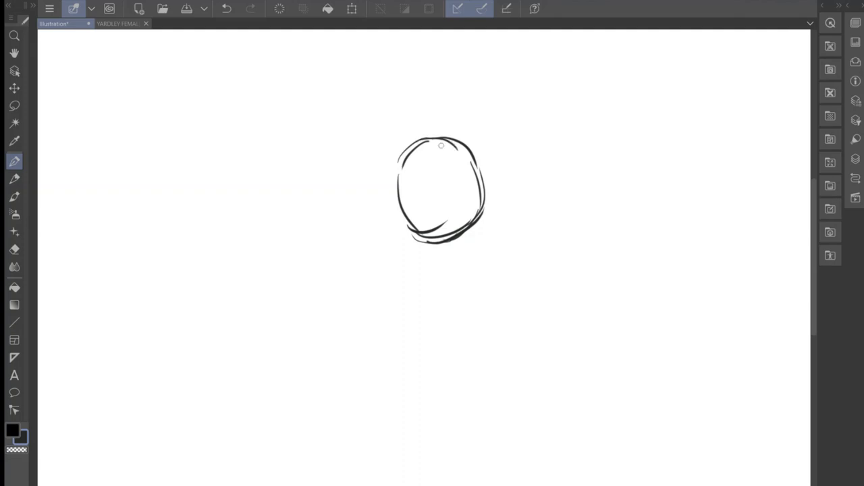
Delete the doubled oval with a lasso selection and redraw a rounder, loose head circle.
left_click(14, 106)
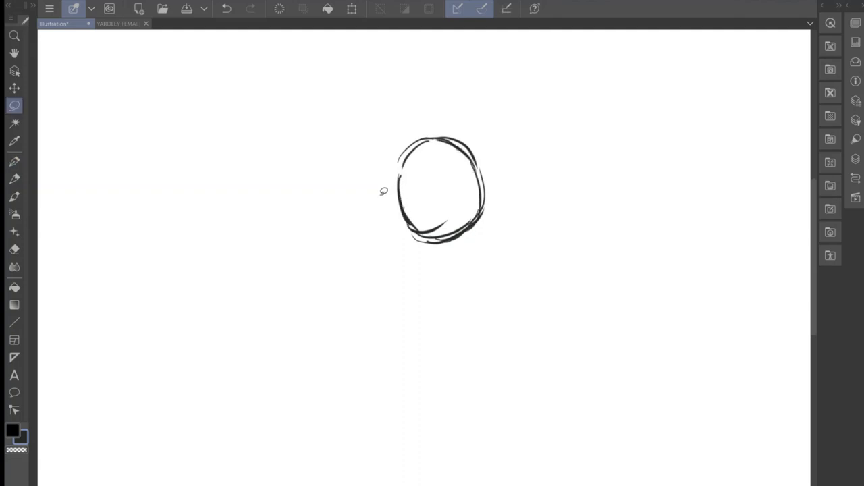
left_click(429, 8)
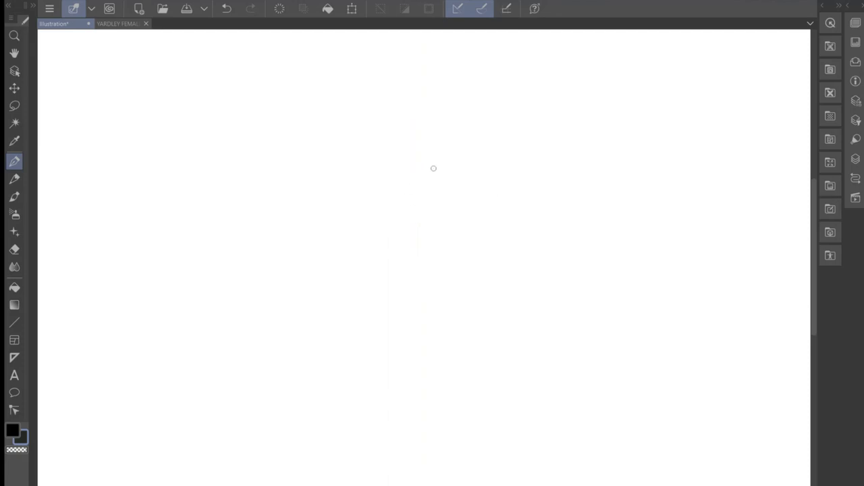
left_click_drag(439, 145, 476, 178)
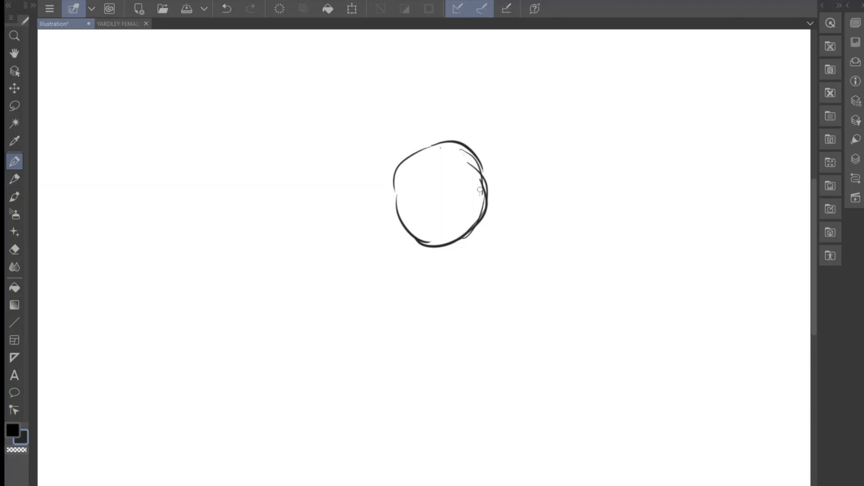
left_click_drag(480, 189, 445, 270)
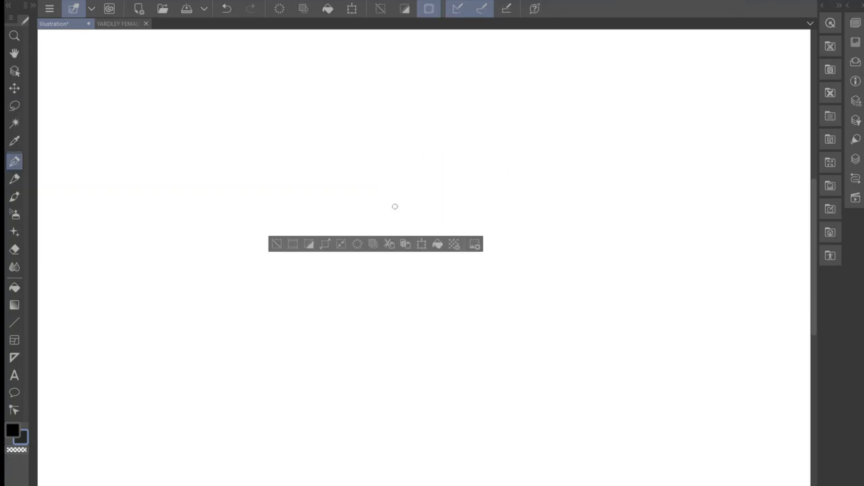
left_click(13, 106)
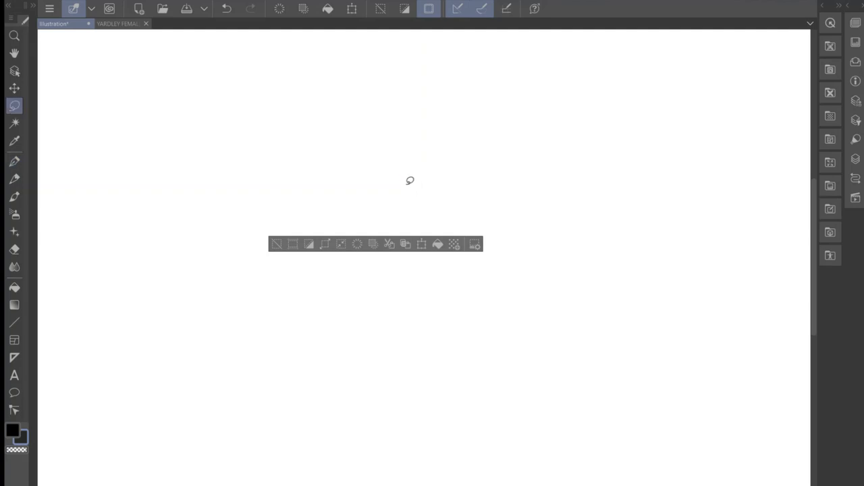
left_click(14, 160)
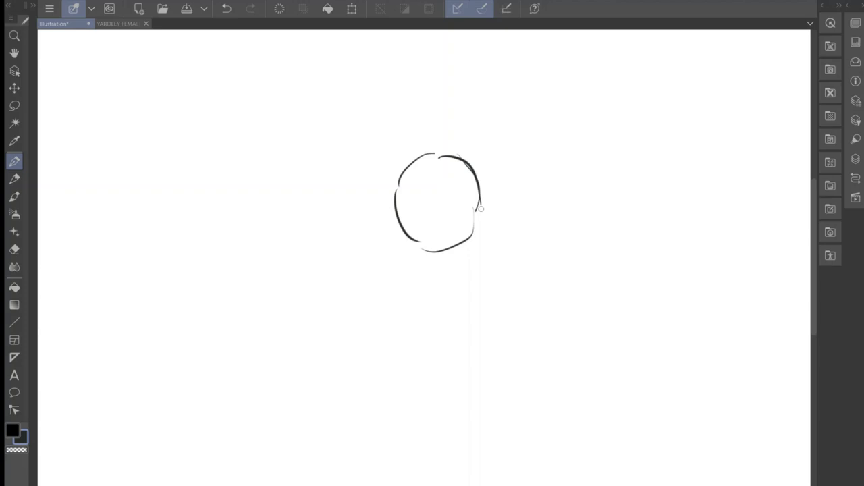
Sketch several overlapping oval strokes over the head area.
left_click_drag(479, 208, 420, 152)
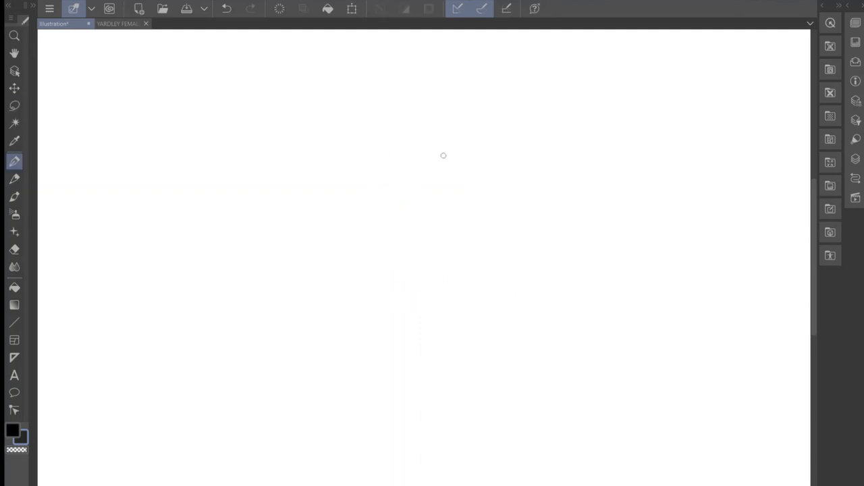
left_click_drag(443, 155, 487, 195)
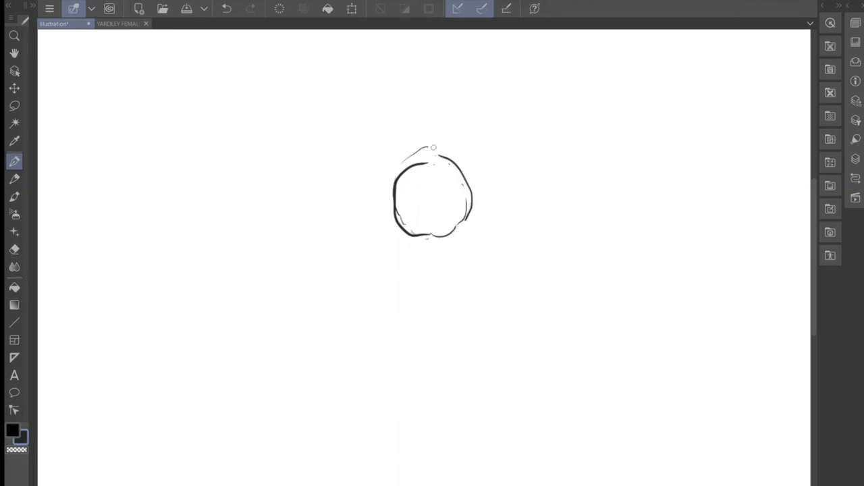
left_click_drag(438, 142, 452, 270)
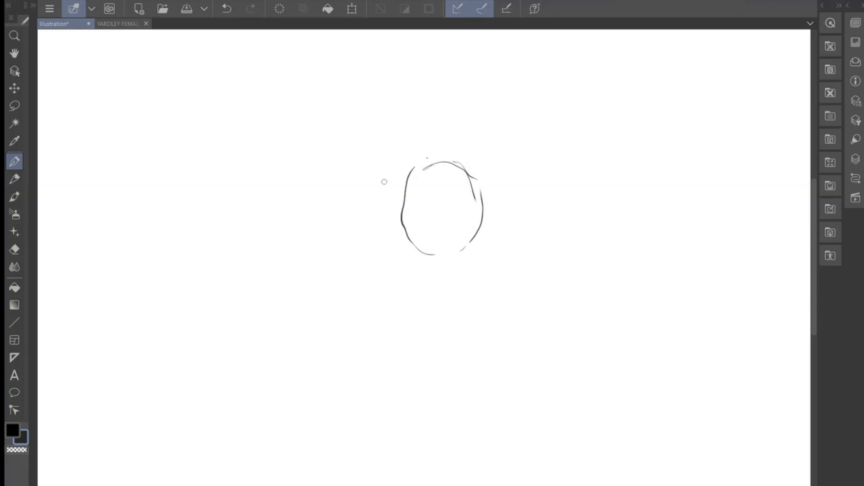
left_click_drag(439, 147, 446, 277)
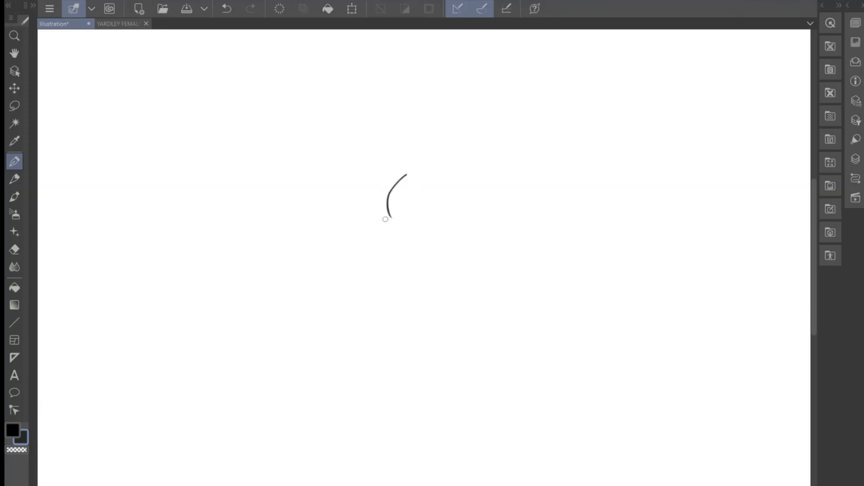
left_click_drag(385, 218, 459, 231)
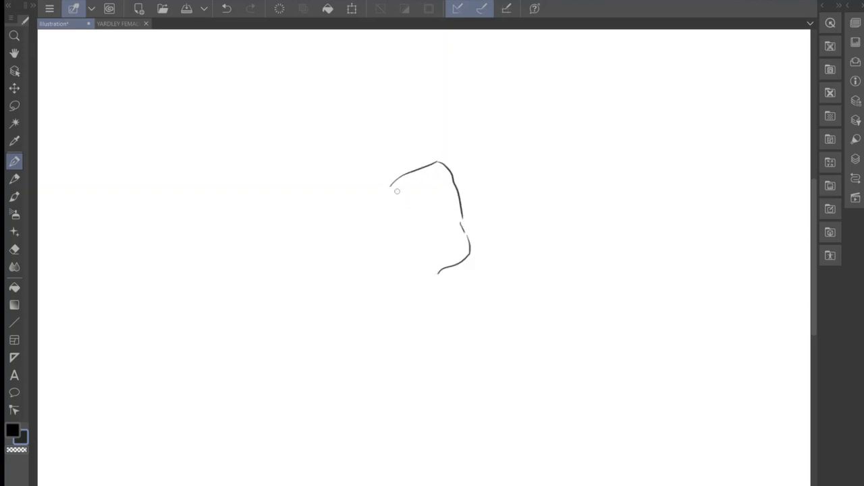
left_click_drag(394, 192, 439, 270)
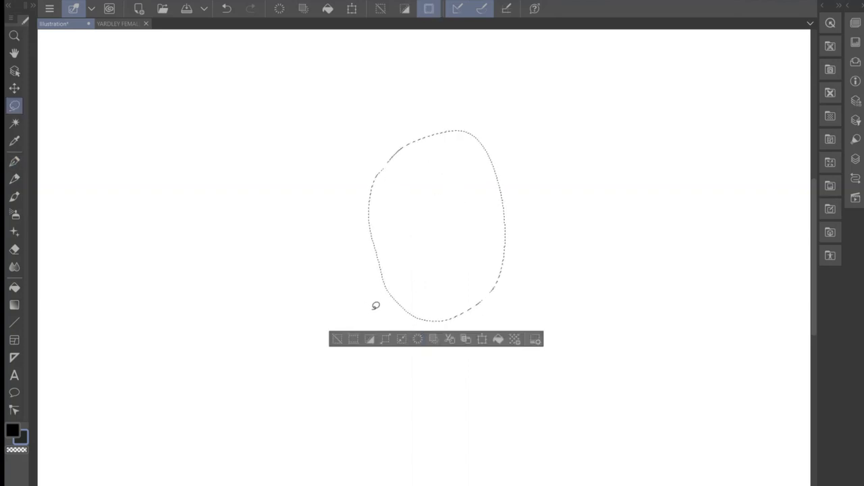
Clear the selected oval, sketch and undo a circle, leaving one curved head stroke.
left_click(14, 160)
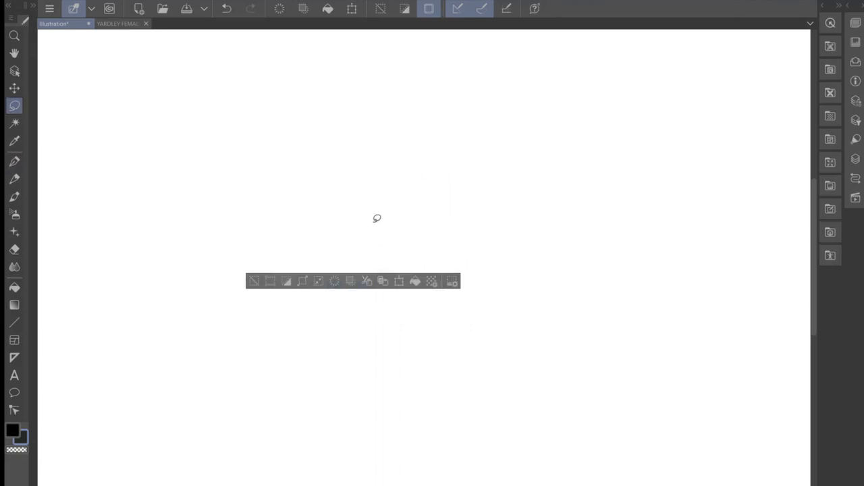
left_click(14, 161)
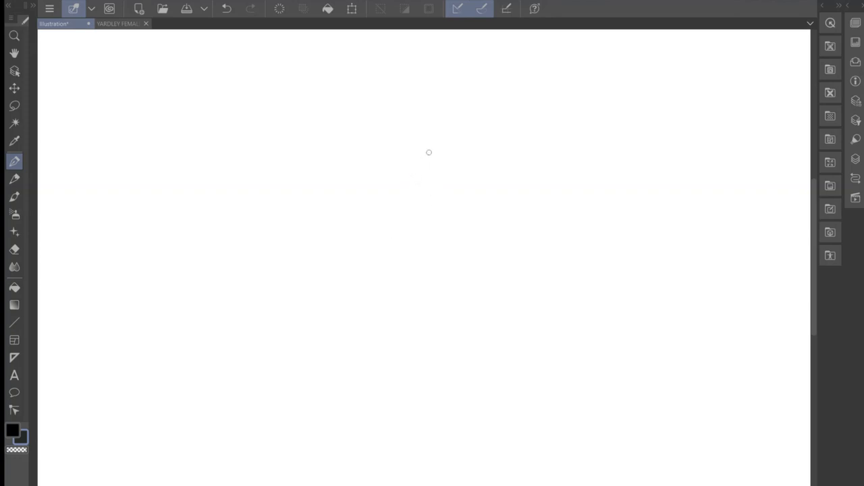
left_click_drag(428, 142, 459, 178)
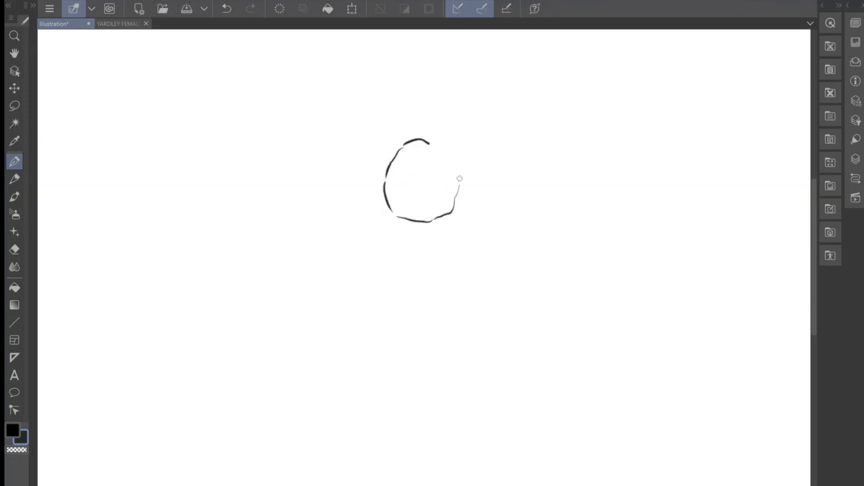
left_click_drag(459, 179, 448, 142)
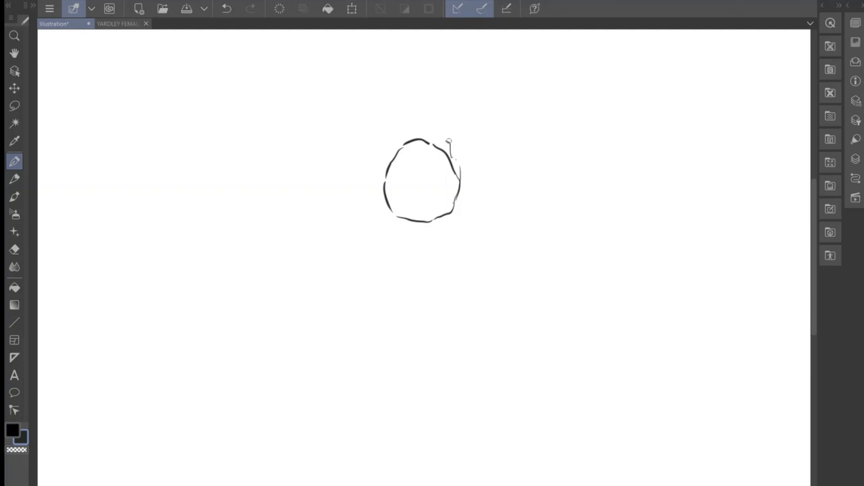
left_click_drag(449, 140, 395, 222)
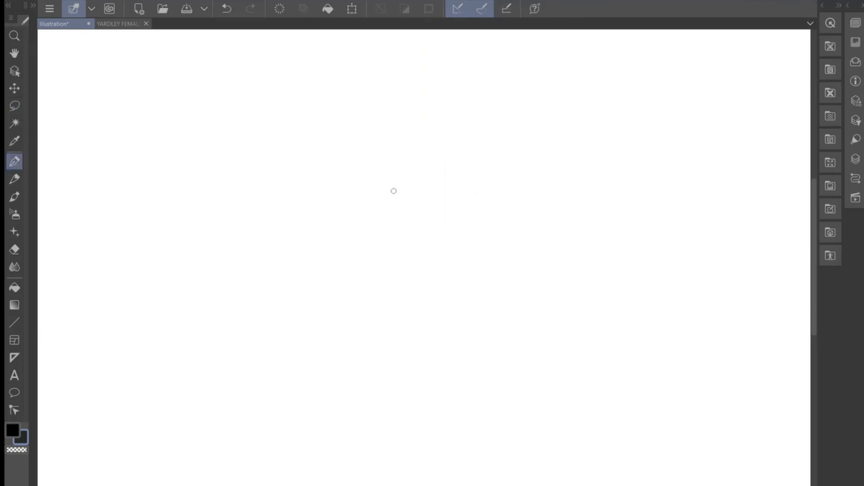
mouse_move(435, 143)
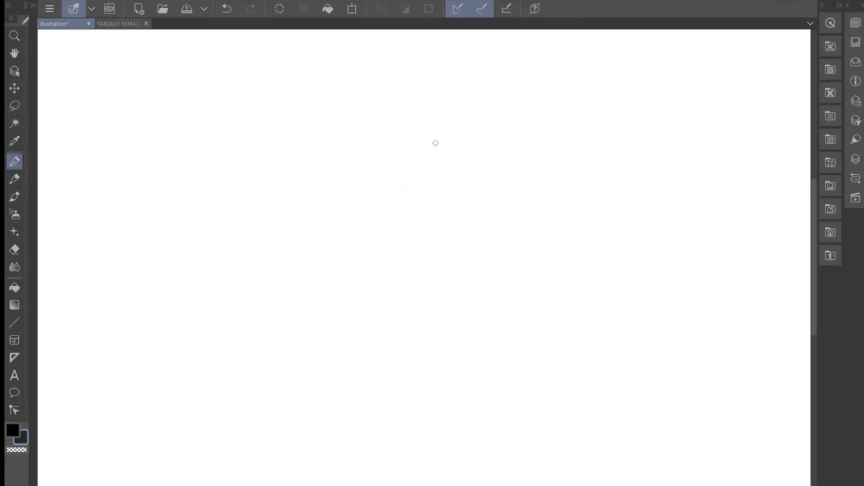
left_click_drag(436, 143, 453, 145)
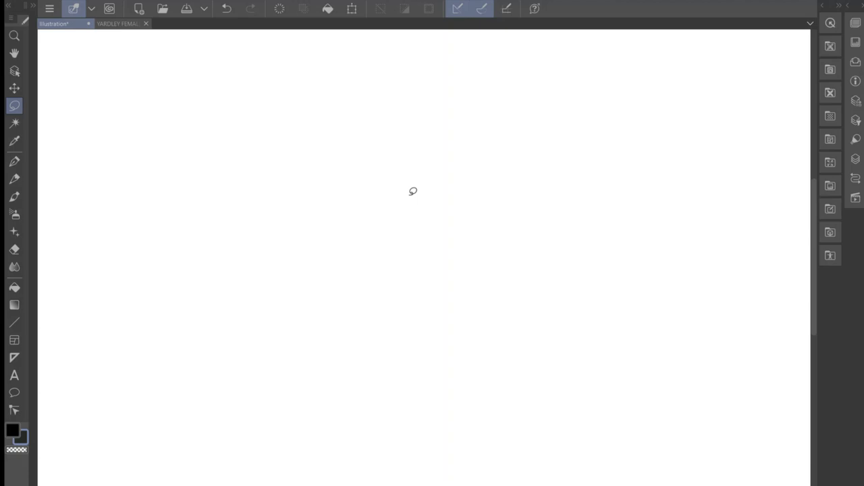
left_click(14, 161)
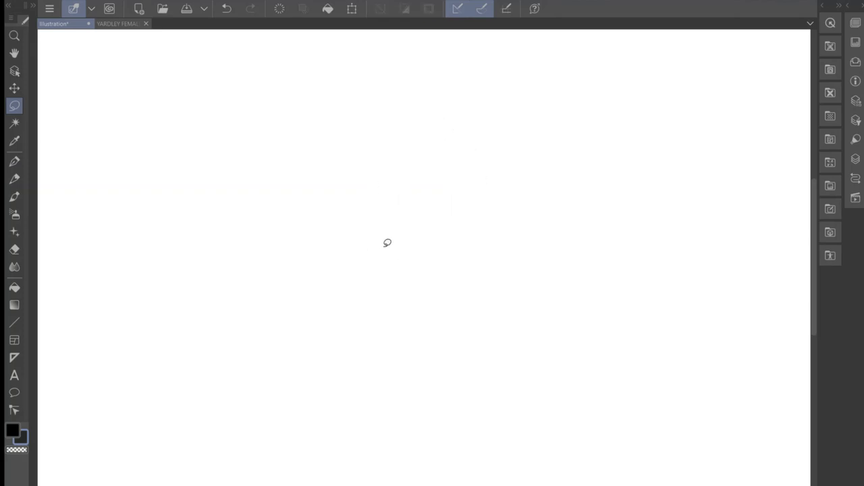
mouse_move(376, 260)
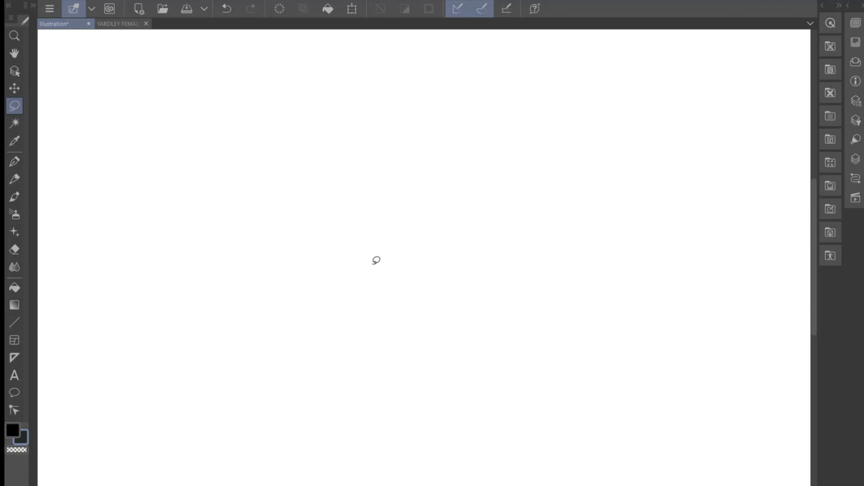
left_click(14, 160)
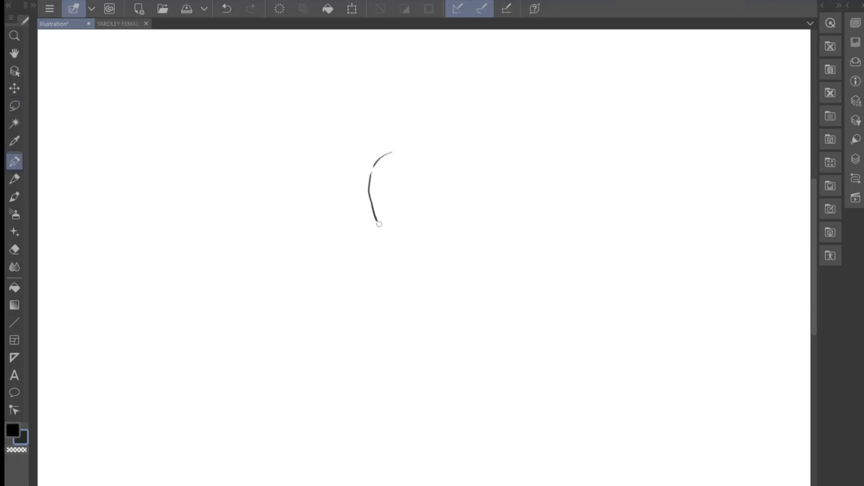
left_click_drag(379, 224, 457, 161)
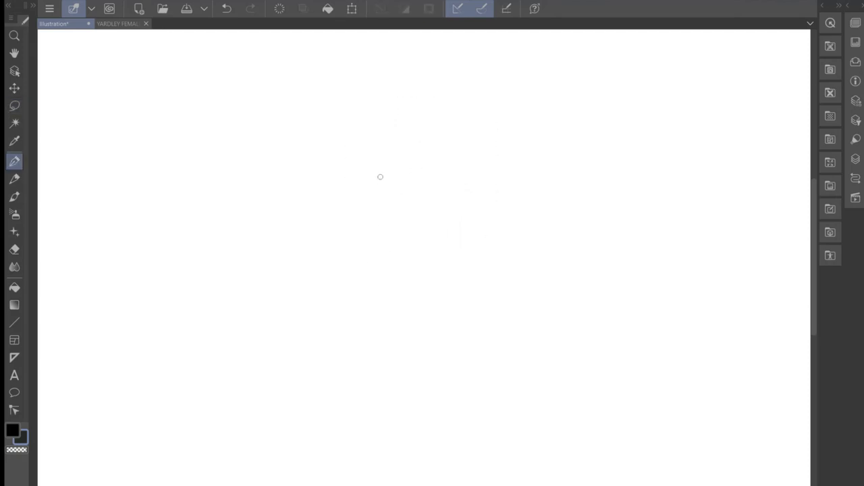
left_click_drag(378, 175, 446, 174)
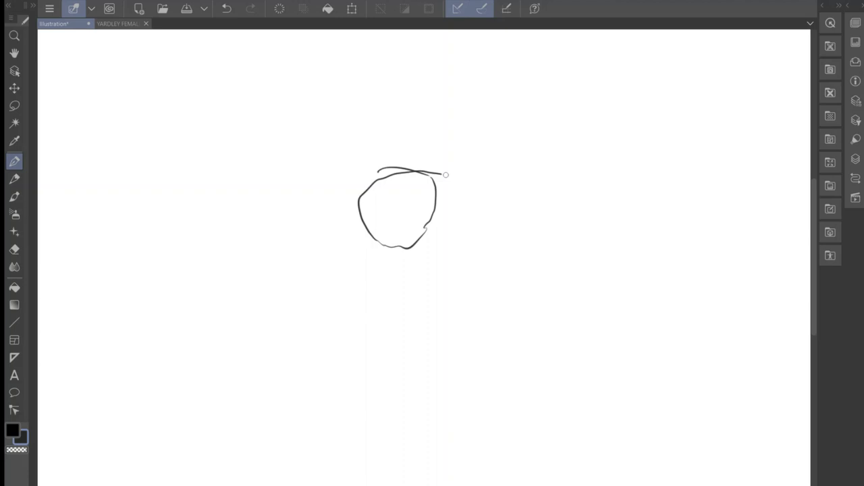
left_click_drag(446, 174, 363, 236)
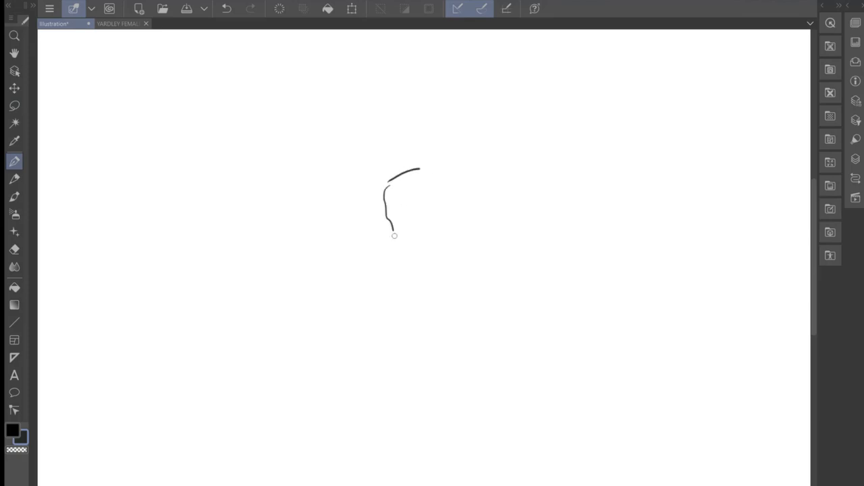
left_click_drag(394, 235, 454, 144)
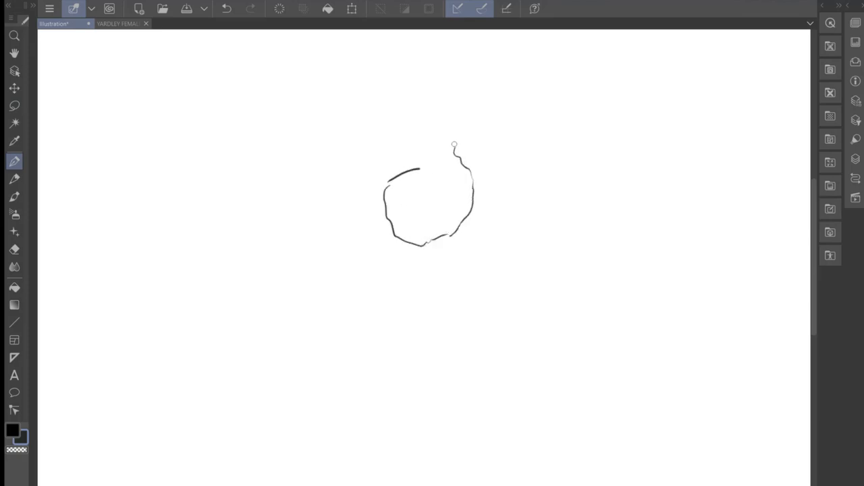
left_click_drag(454, 143, 434, 255)
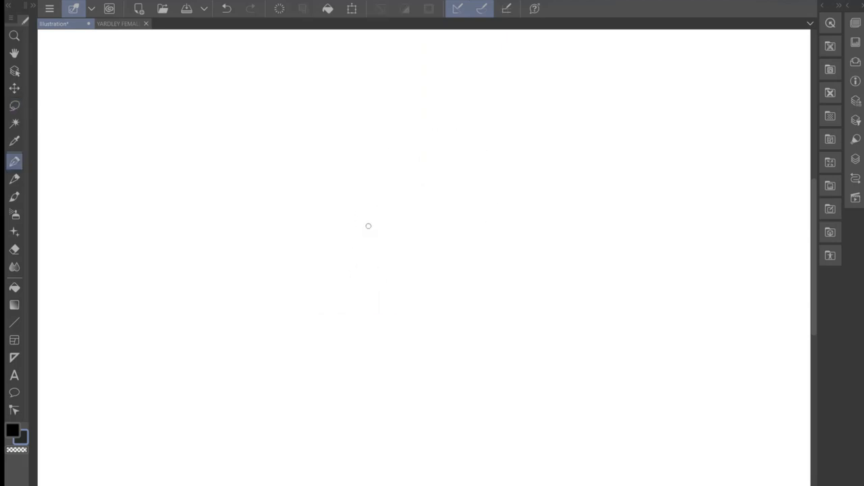
mouse_move(387, 230)
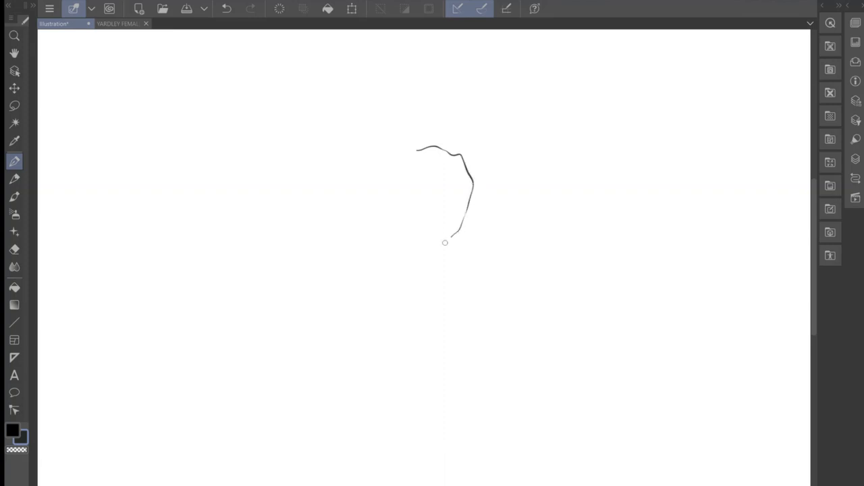
left_click_drag(444, 242, 479, 185)
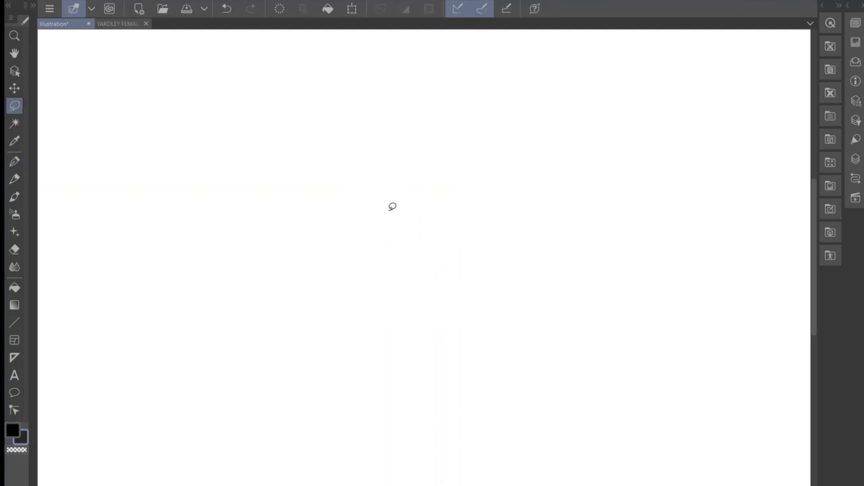
Scribble a round head, draw a horizontal guide curve across it, and start a neck stroke.
left_click(14, 161)
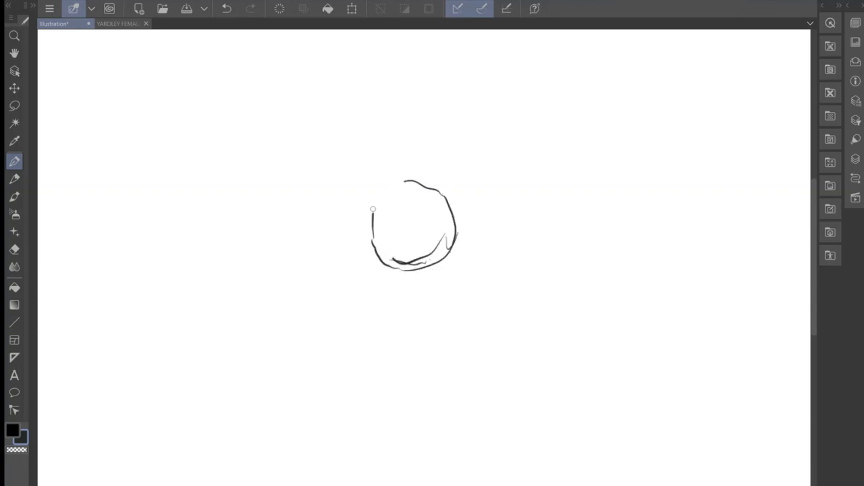
left_click_drag(397, 166, 413, 263)
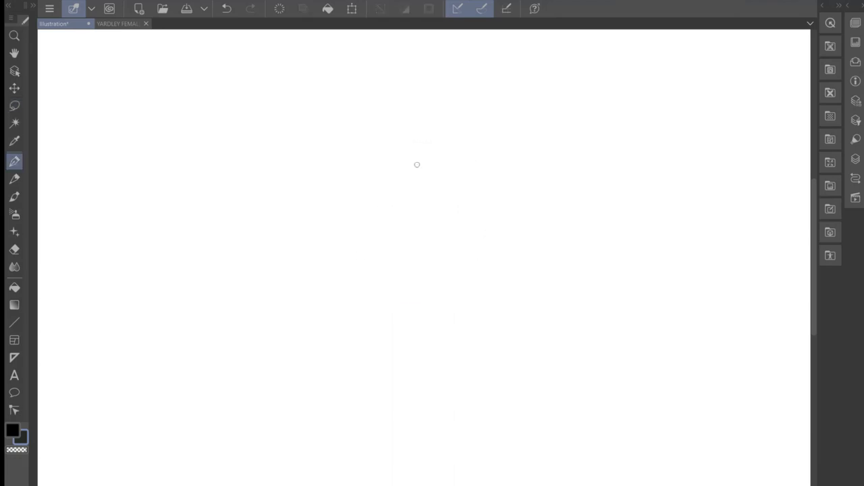
left_click_drag(398, 151, 449, 173)
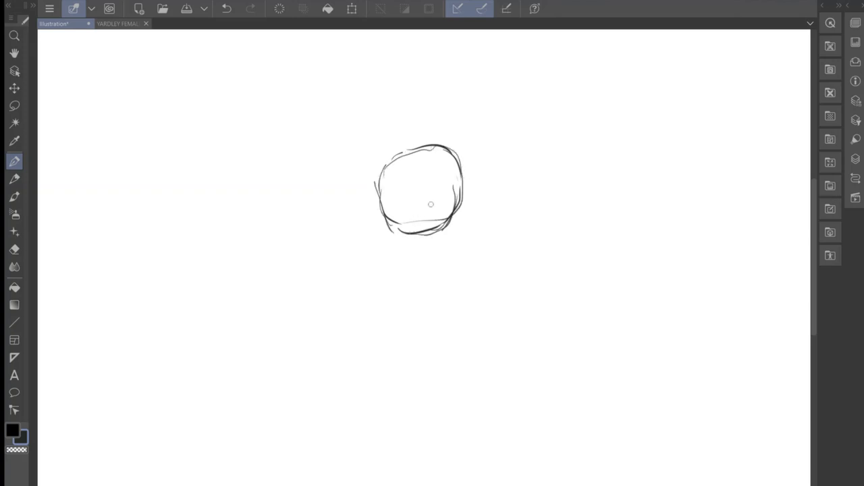
left_click_drag(388, 233, 429, 249)
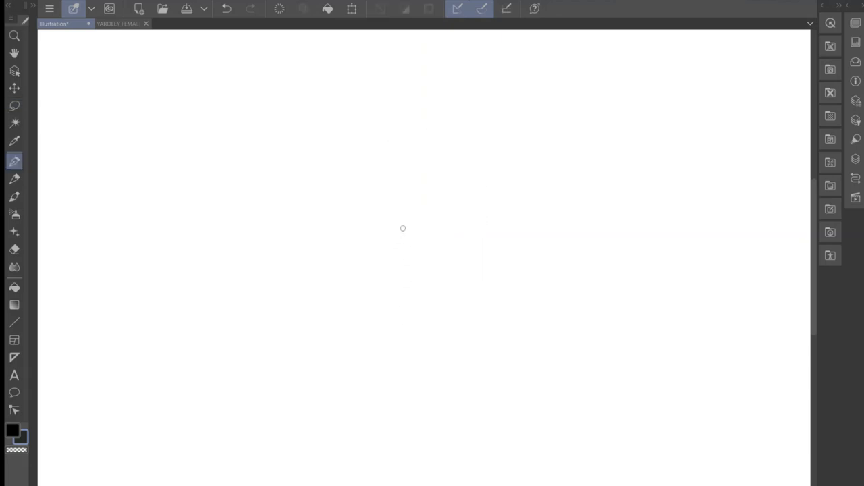
mouse_move(407, 231)
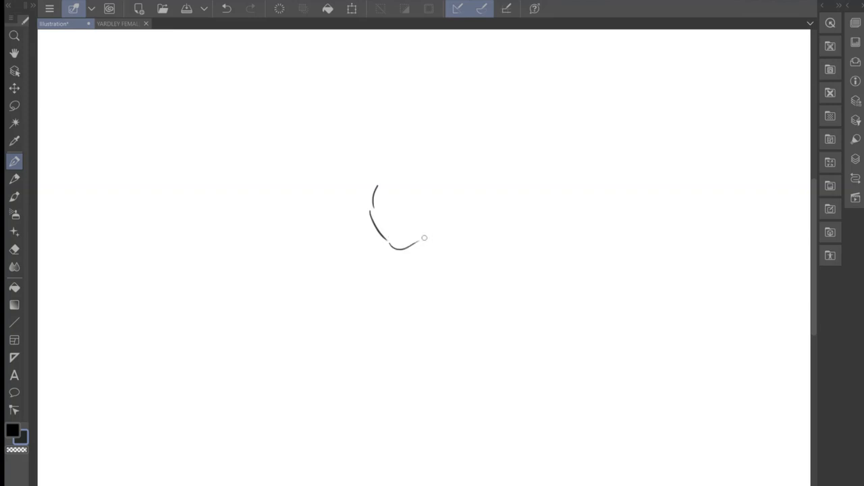
left_click_drag(424, 237, 398, 165)
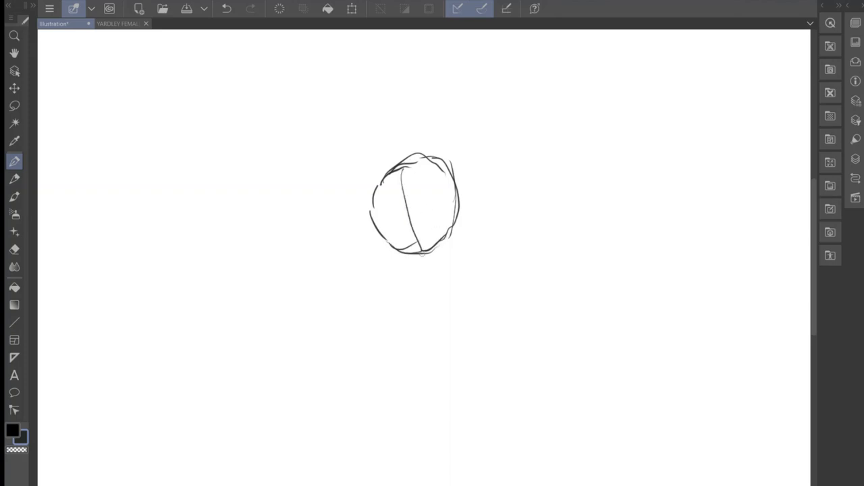
left_click_drag(378, 223, 453, 212)
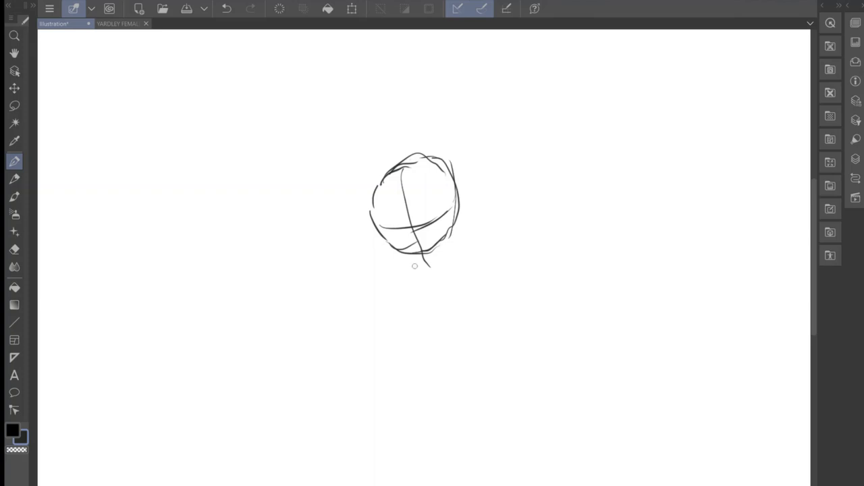
left_click_drag(415, 266, 405, 294)
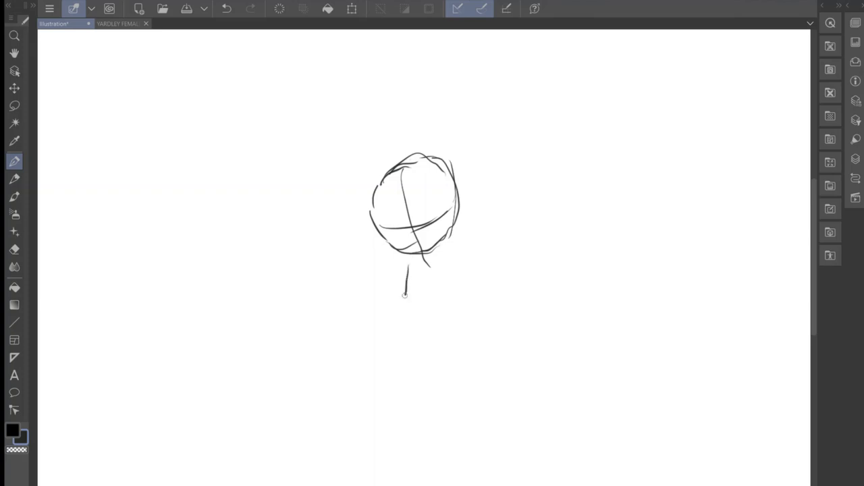
Draw a rectangle torso, right arm with leg and foot, left hand, and darken the head.
left_click_drag(405, 270, 435, 331)
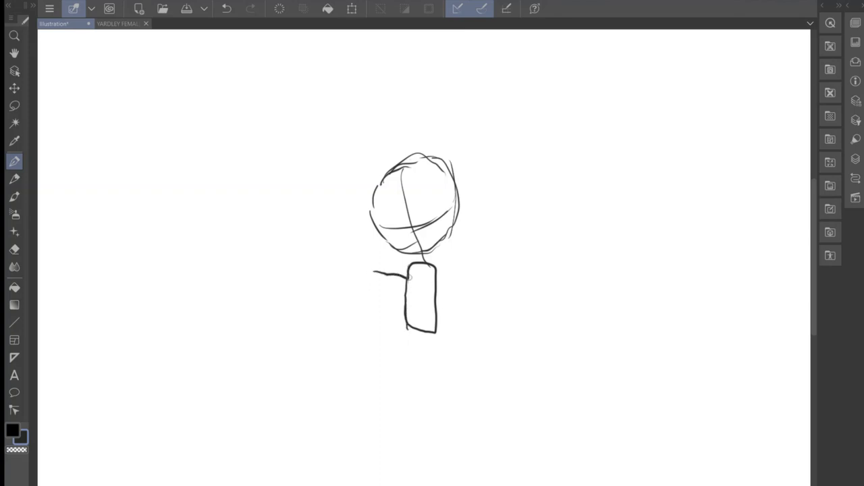
left_click_drag(436, 283, 492, 278)
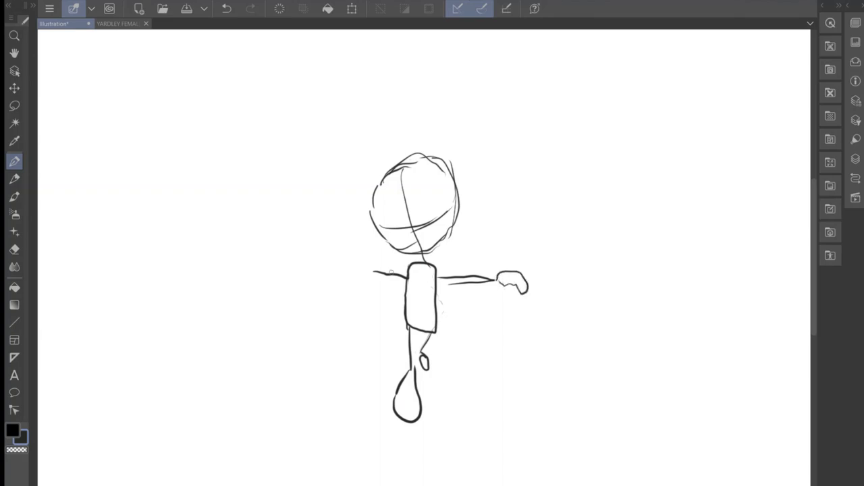
left_click_drag(368, 270, 347, 287)
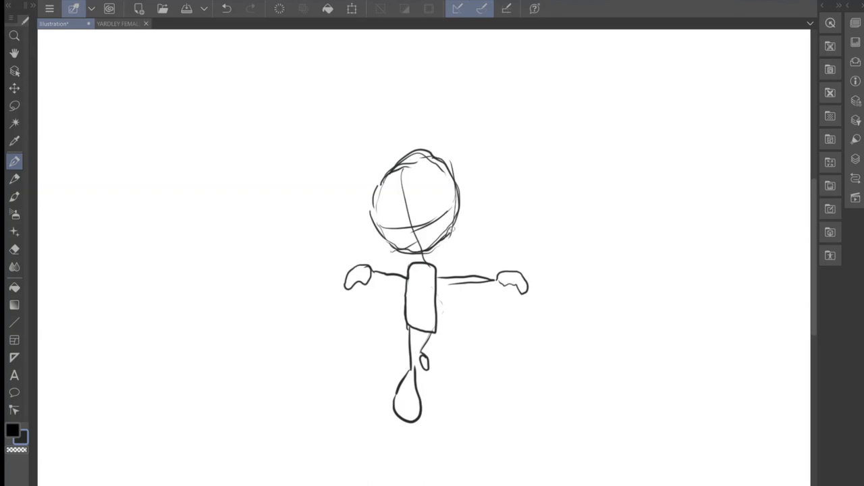
left_click_drag(370, 213, 454, 230)
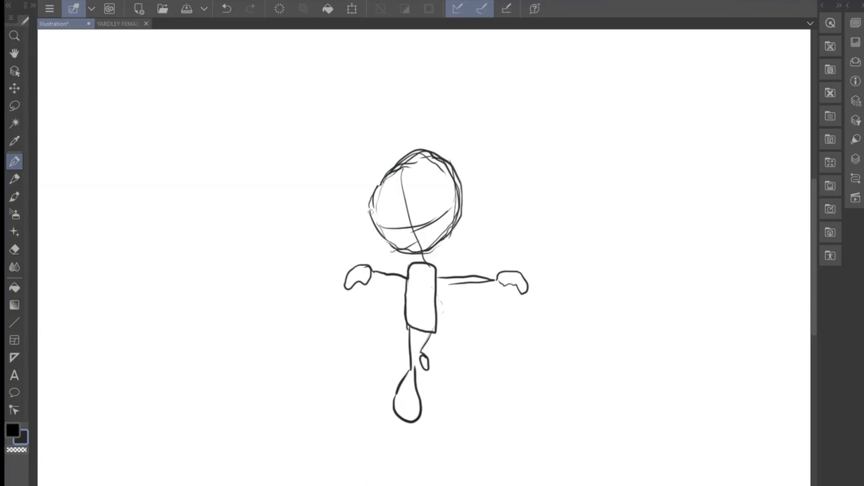